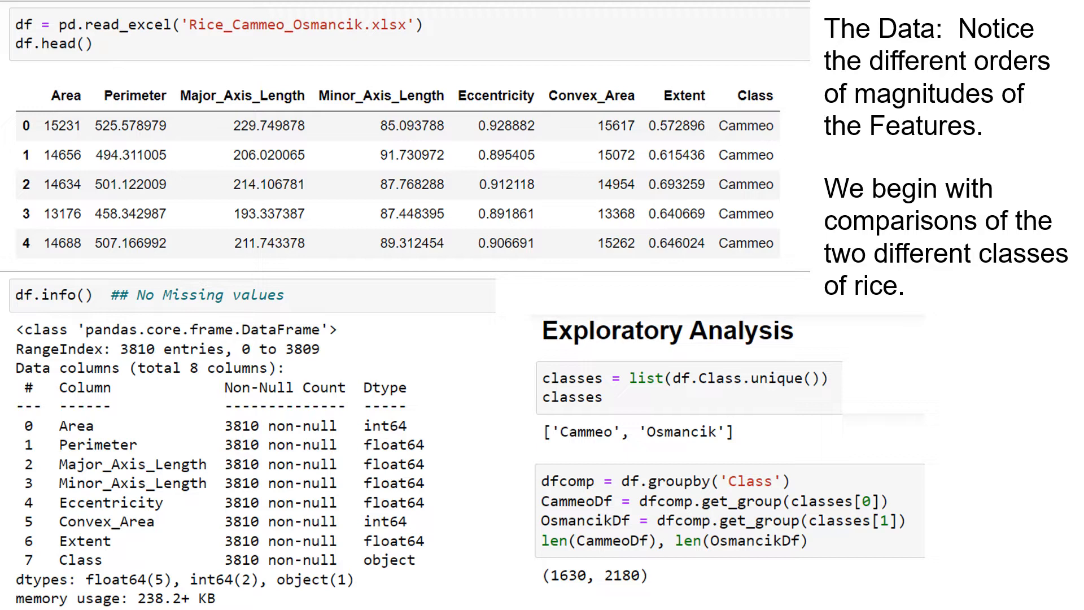
pyautogui.scroll(-3)
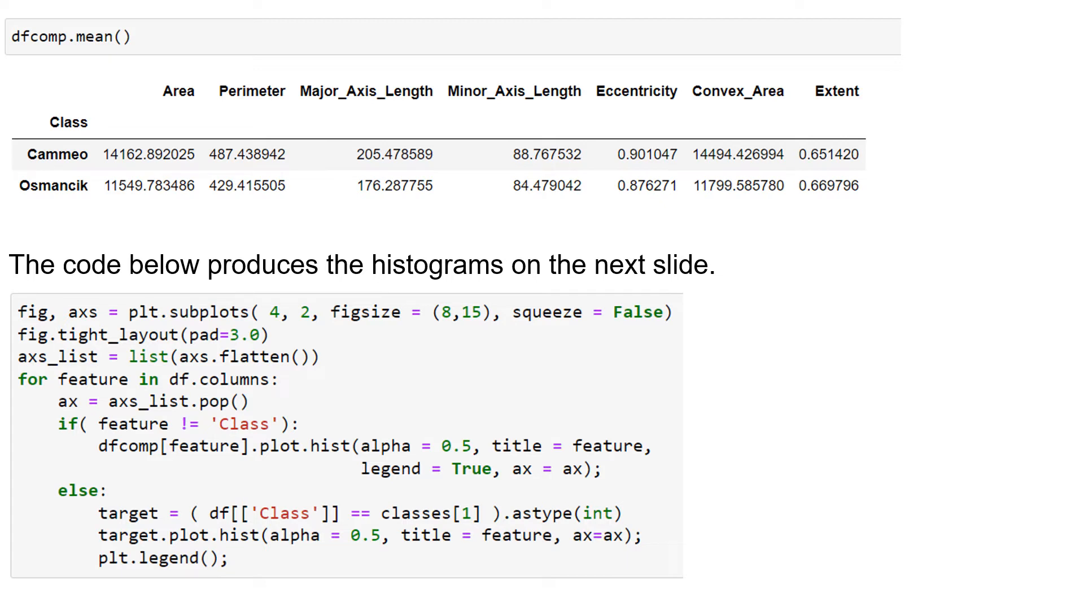
pyautogui.scroll(-3)
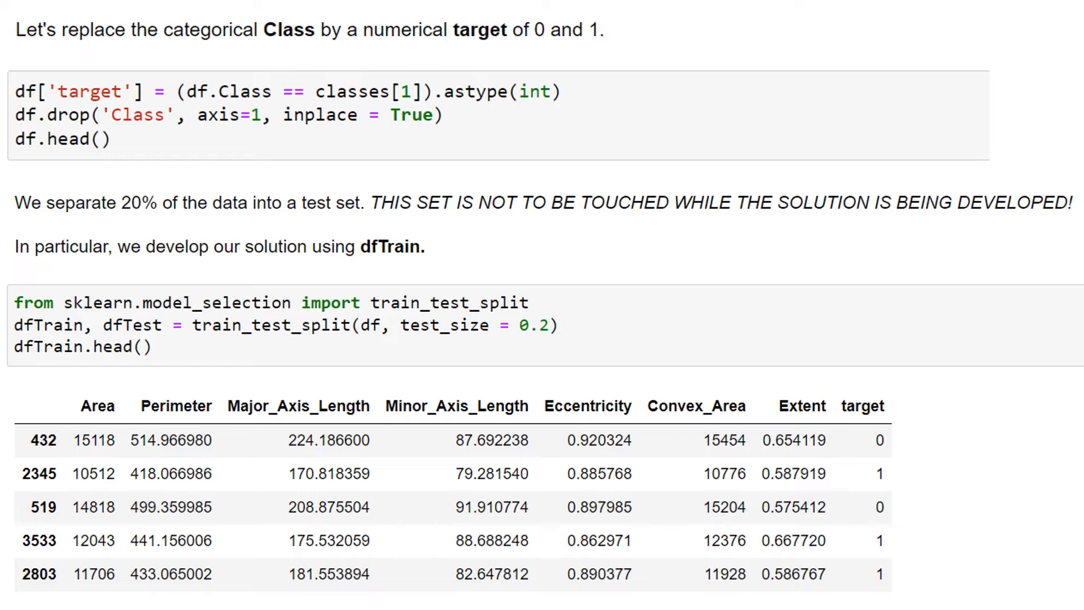
pyautogui.scroll(-3)
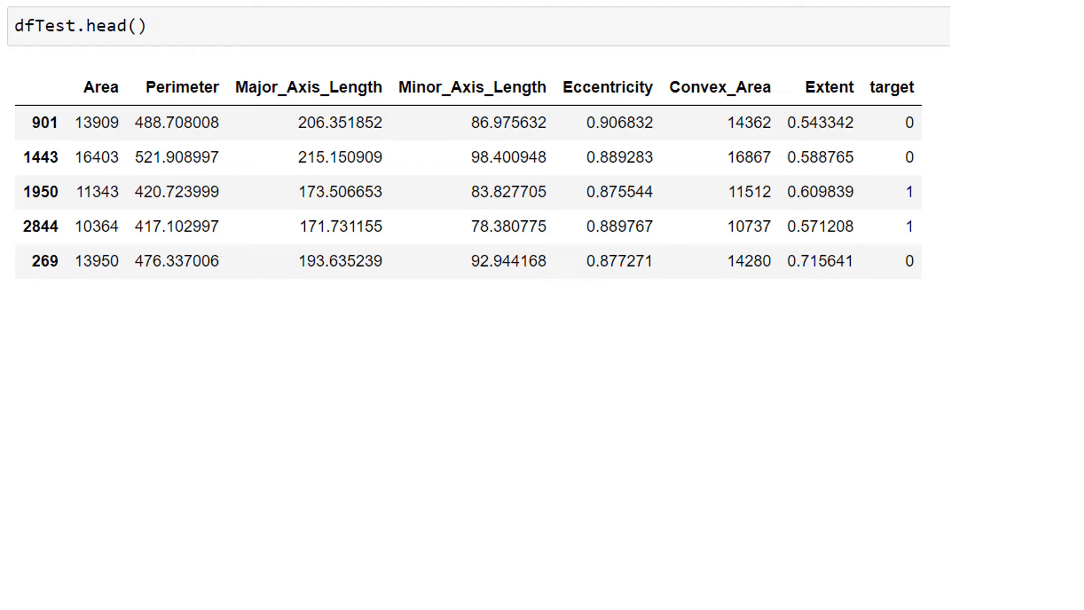
pyautogui.scroll(-3)
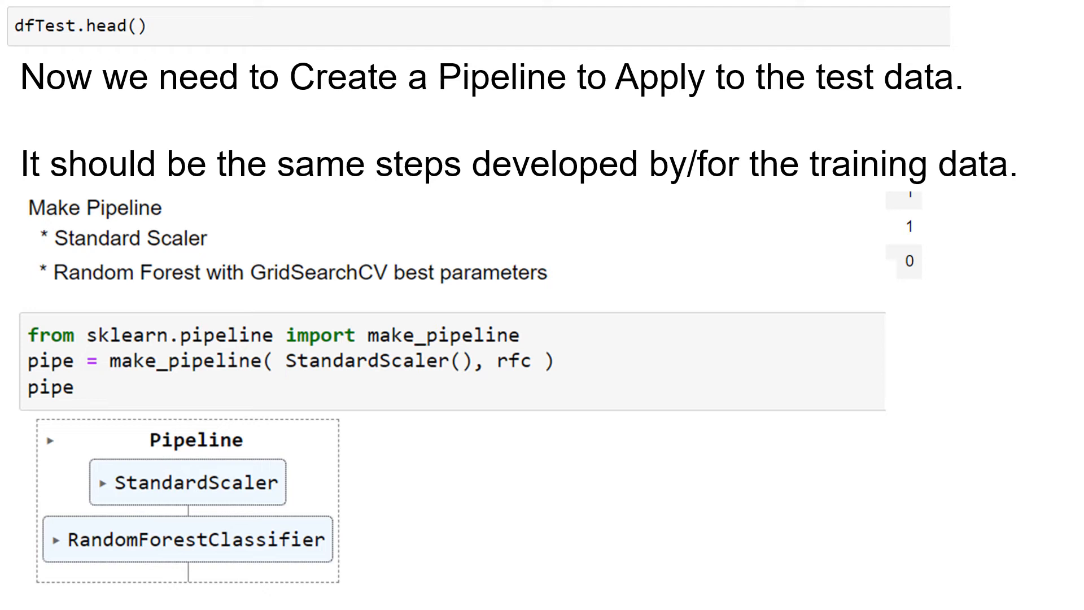
pyautogui.scroll(-3)
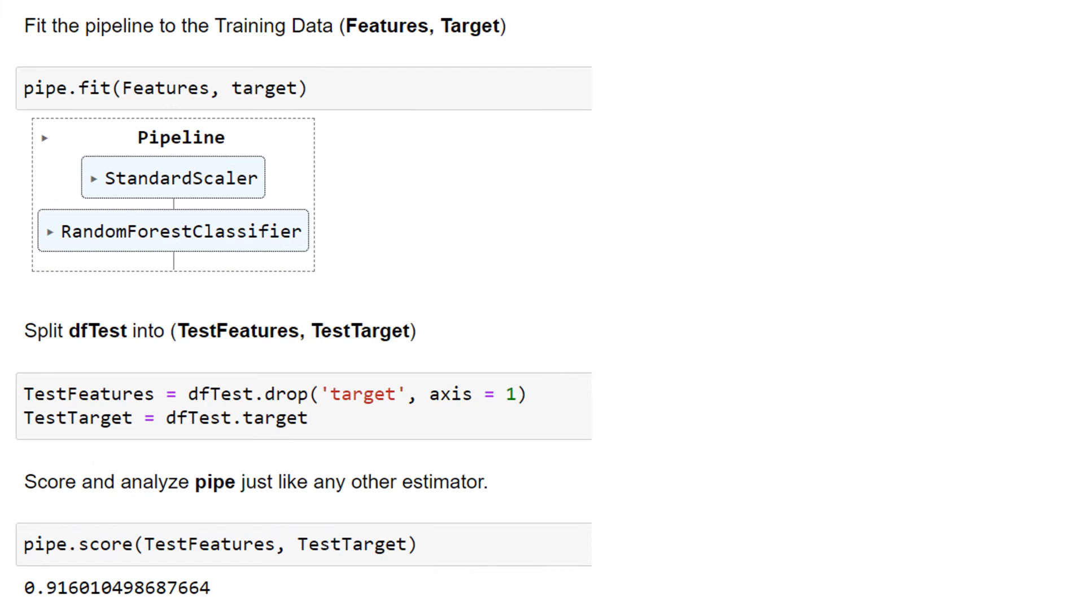